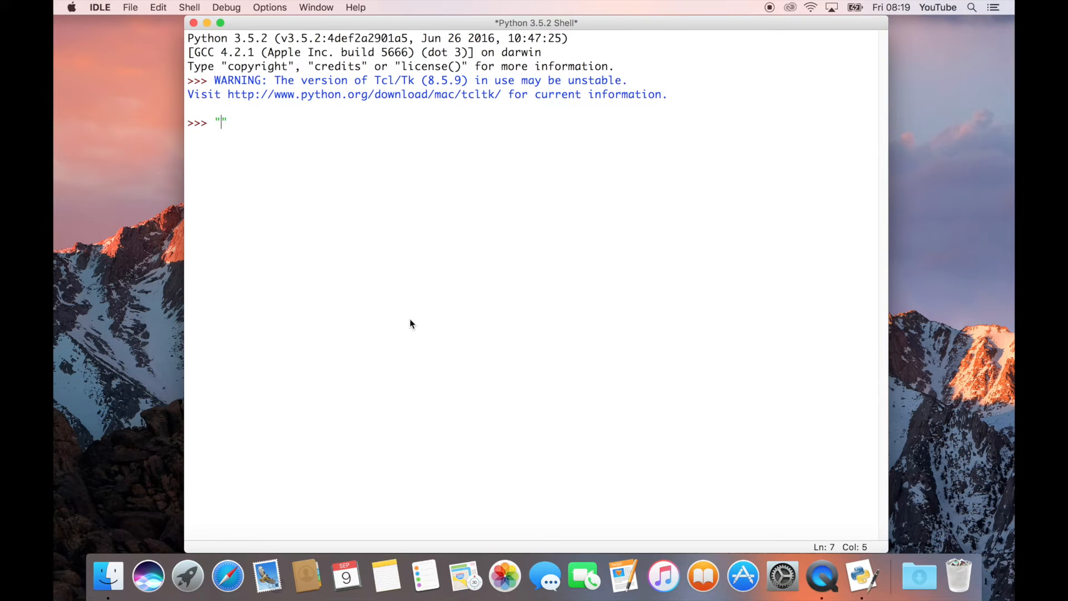
# Enter the double-quoted literal "This is a string." at the IDLE prompt
pyautogui.write('This is a')
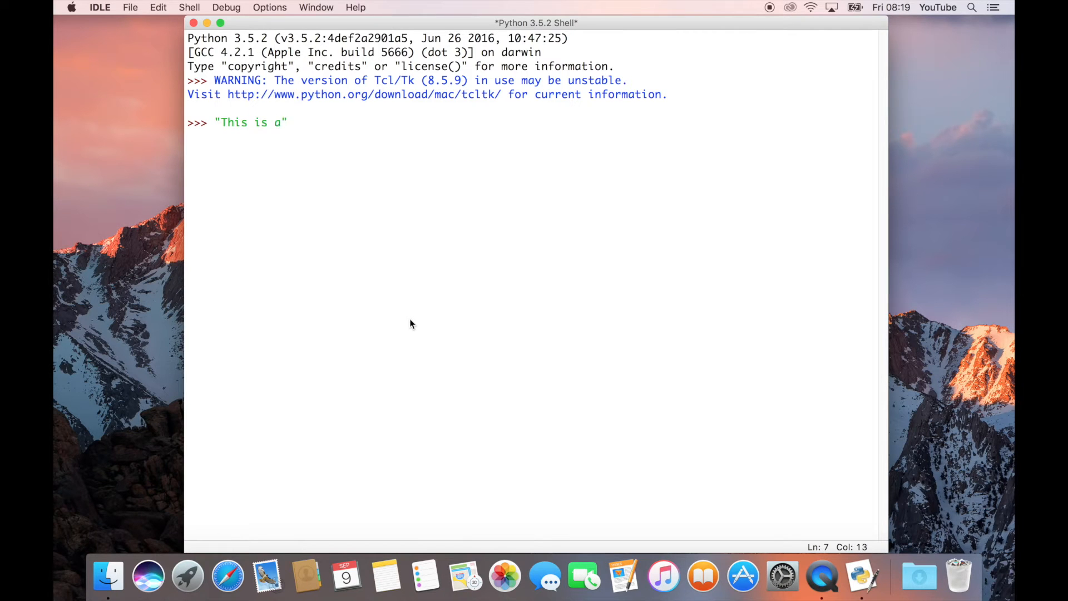
pyautogui.write('string')
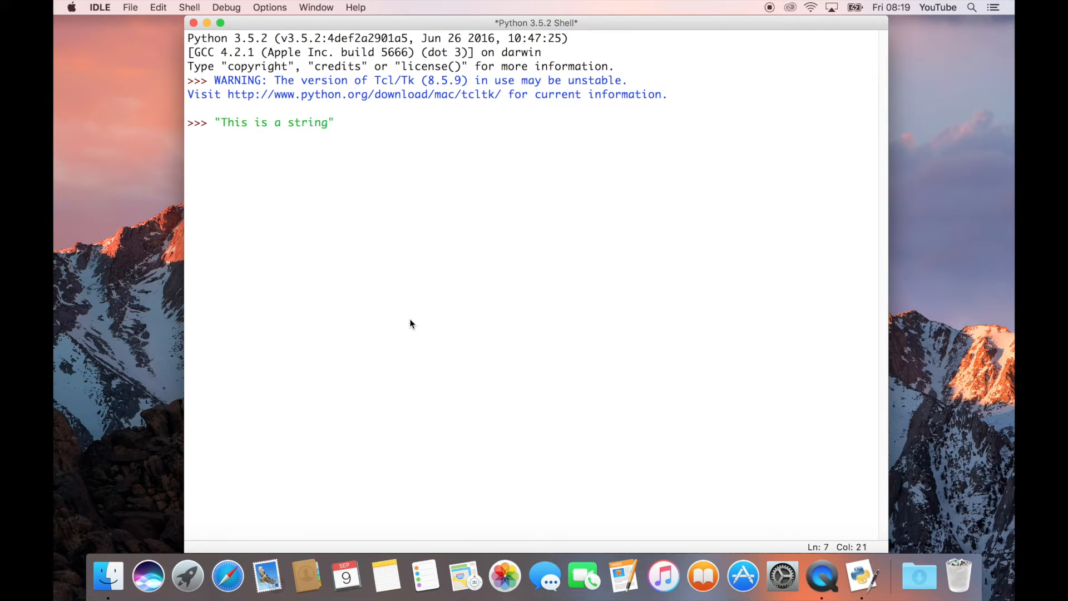
pyautogui.write('.')
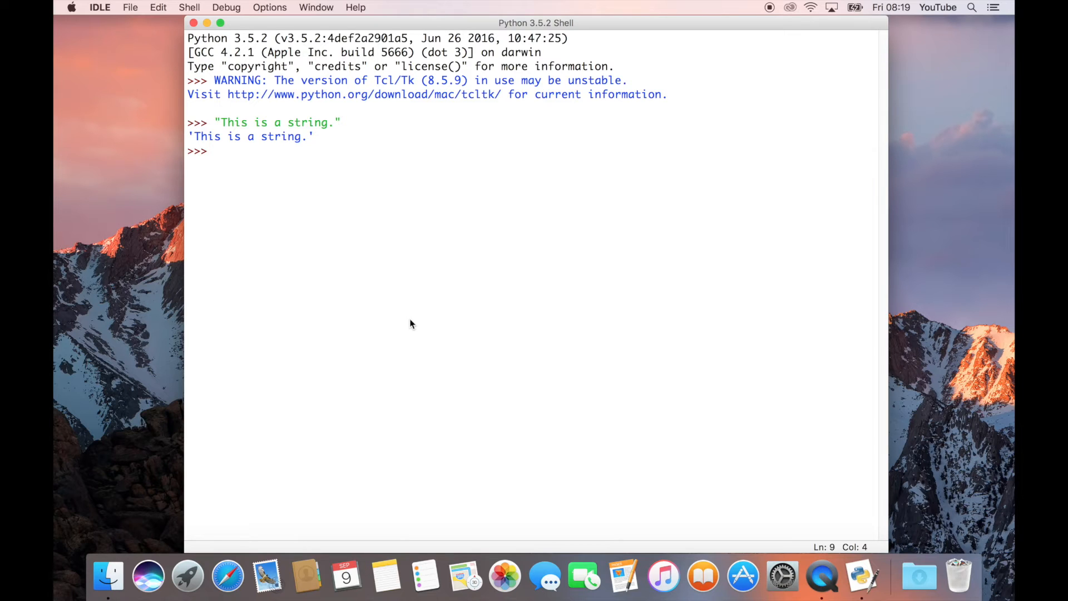
# Enter 'This is a string.' in single quotes at the prompt
pyautogui.write("'")
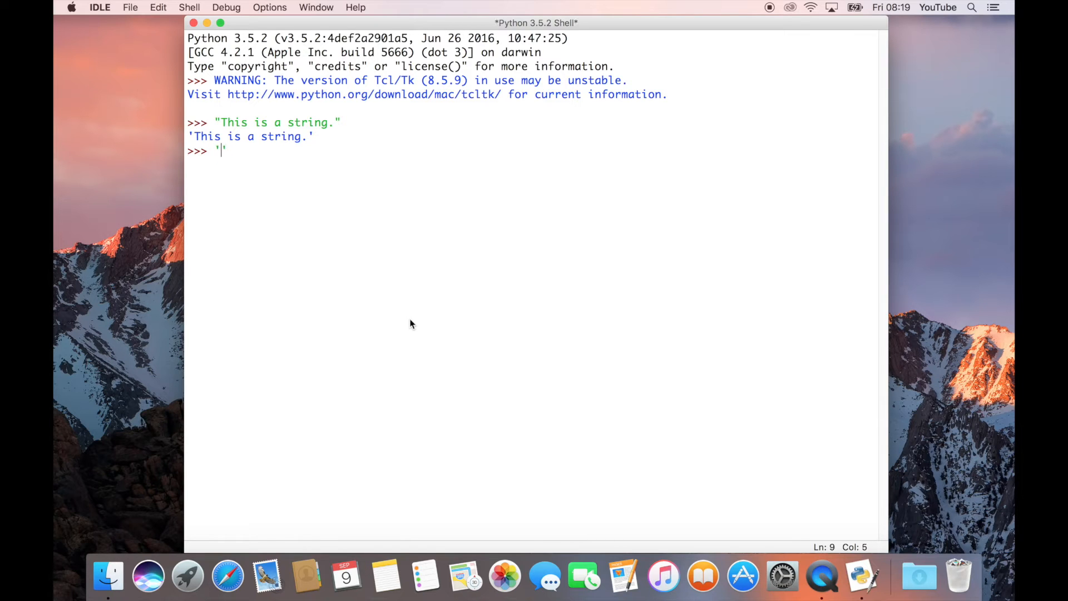
pyautogui.write('This is a string.')
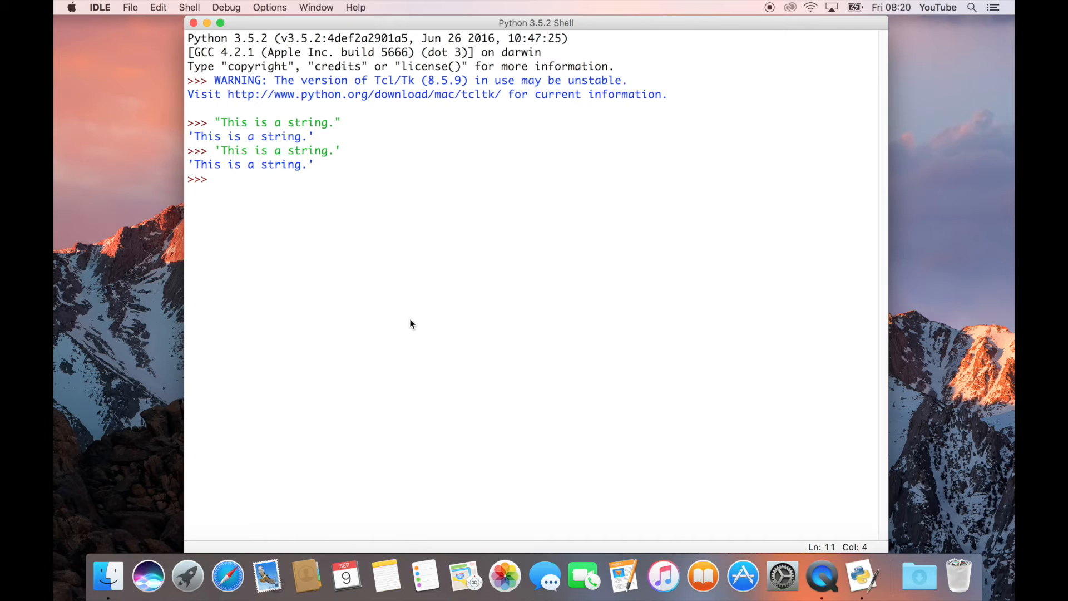
# Type 'let's go' and highlight the apostrophe that breaks the string
pyautogui.write("'")
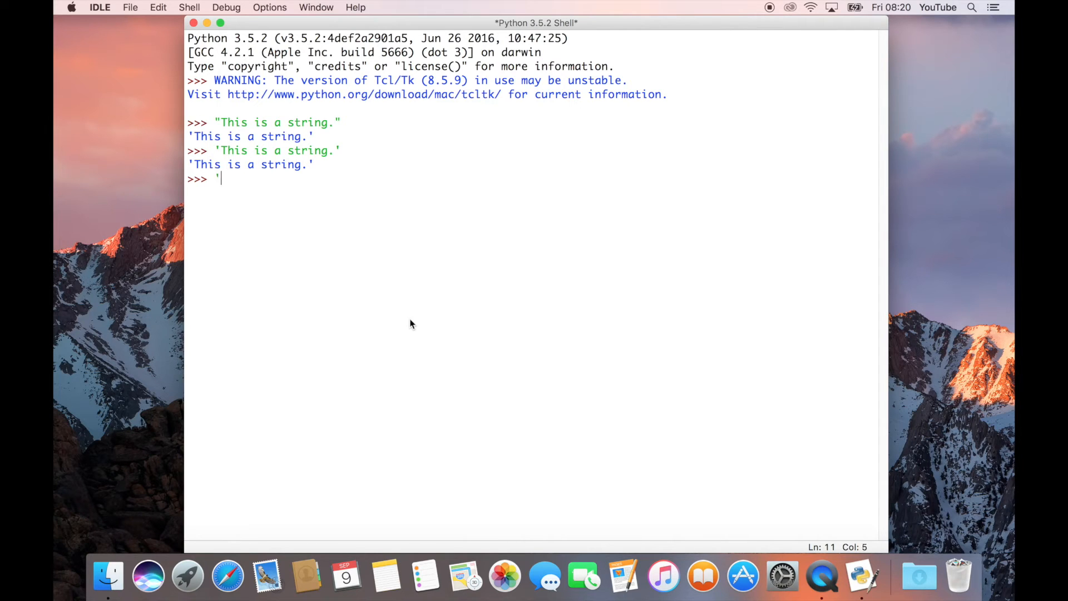
pyautogui.write("let'")
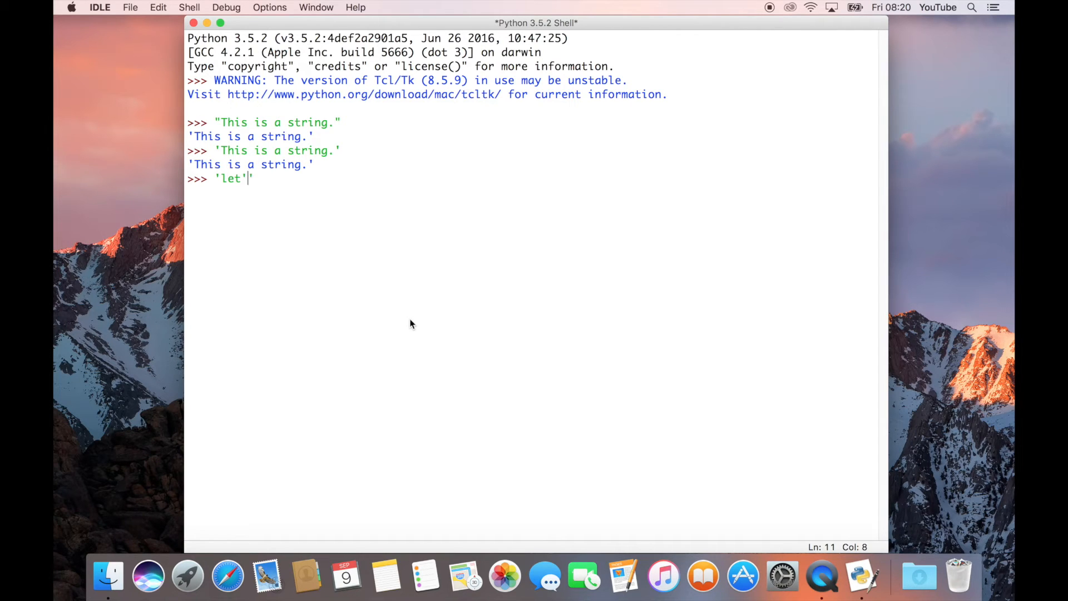
pyautogui.write('s go')
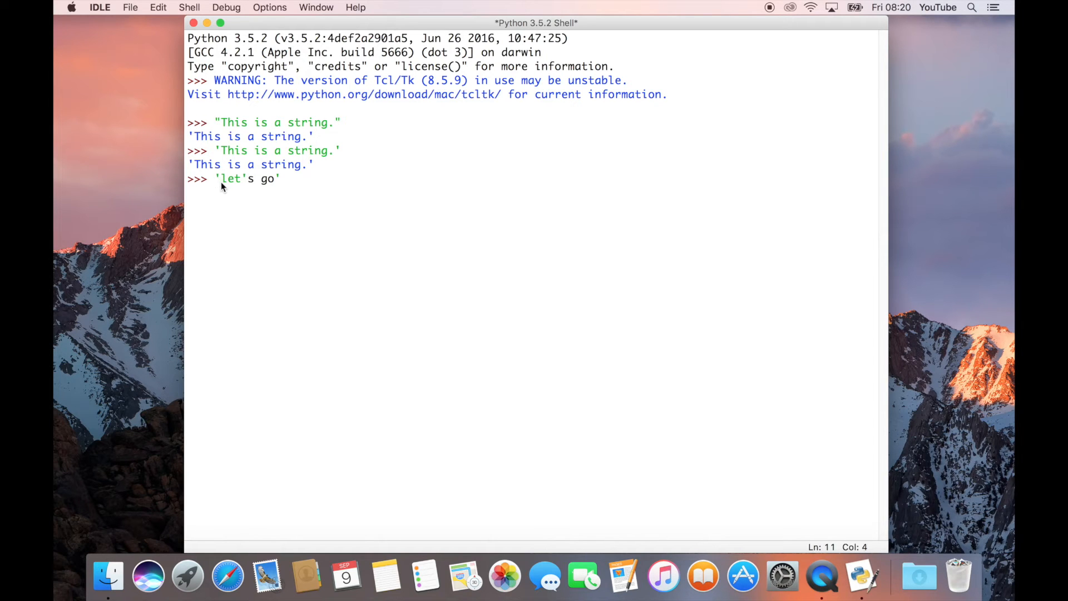
pyautogui.doubleClick(231, 179)
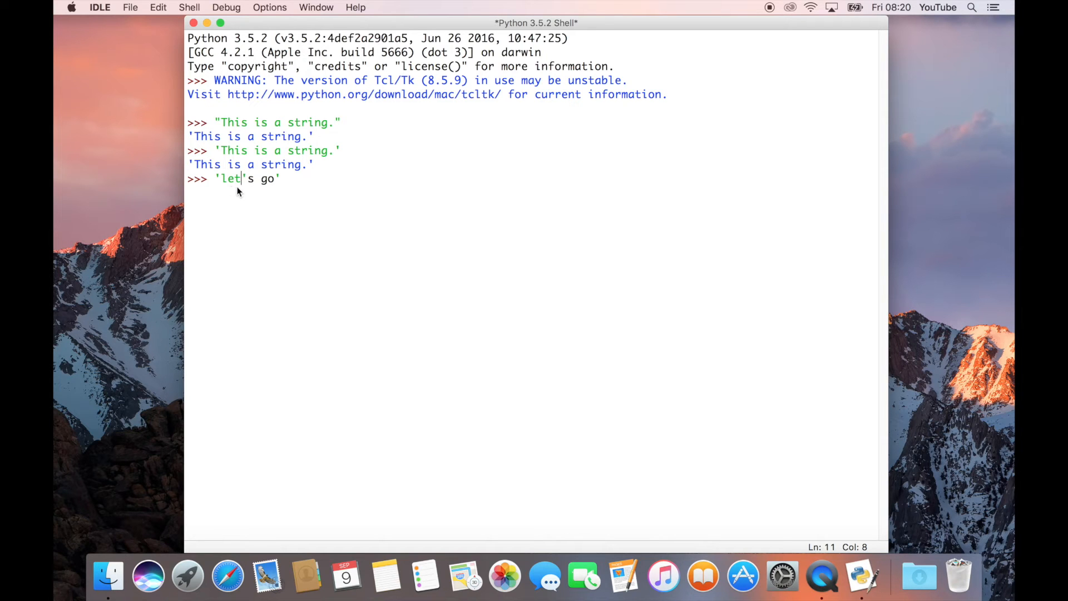
pyautogui.moveTo(246, 187)
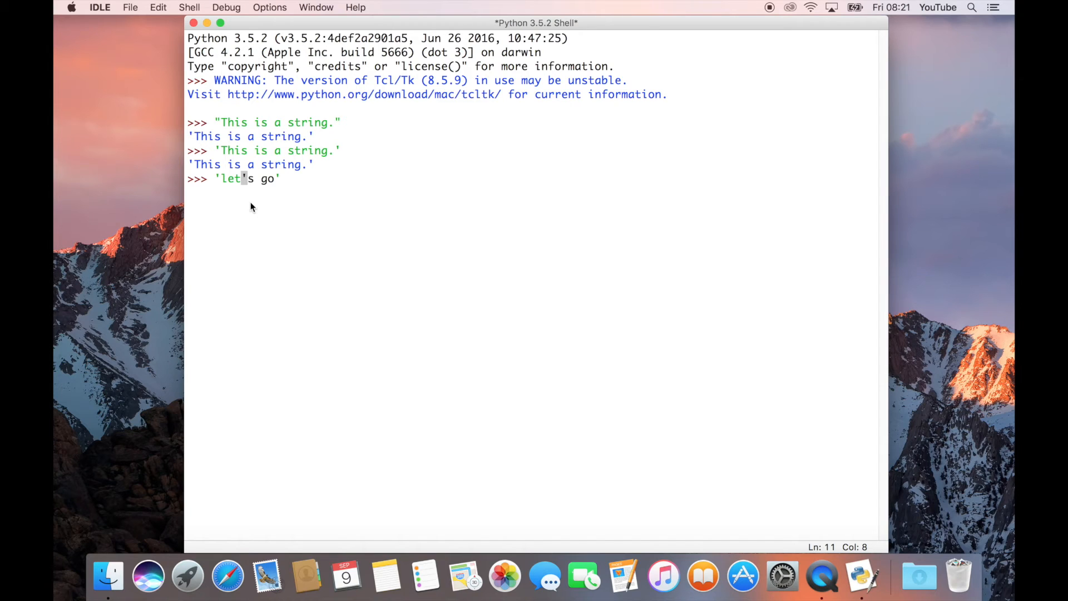
pyautogui.moveTo(250, 186)
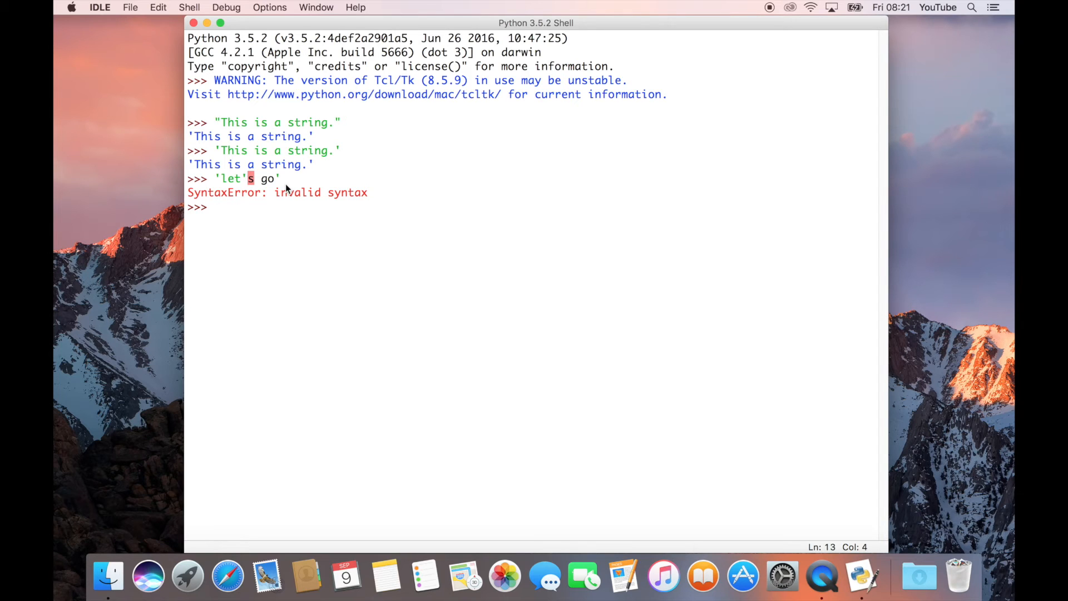
# Enter "let's go" wrapped in double quotes
pyautogui.write('""')
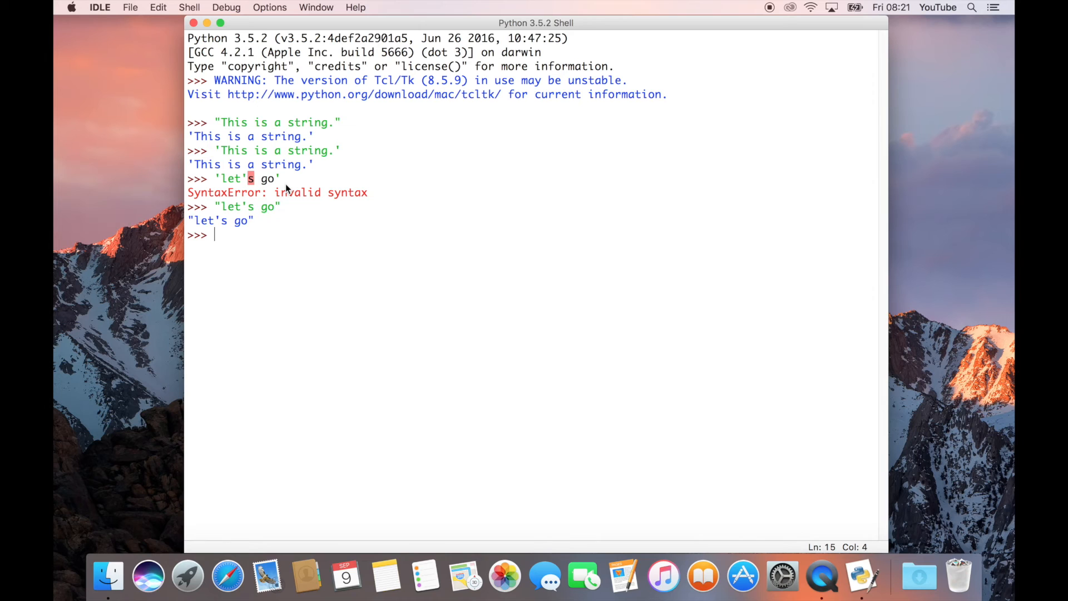
# Evaluate '"This is a quote"' and retype 'let's go' at the new prompt
pyautogui.write('\'"This is a quote"\'')
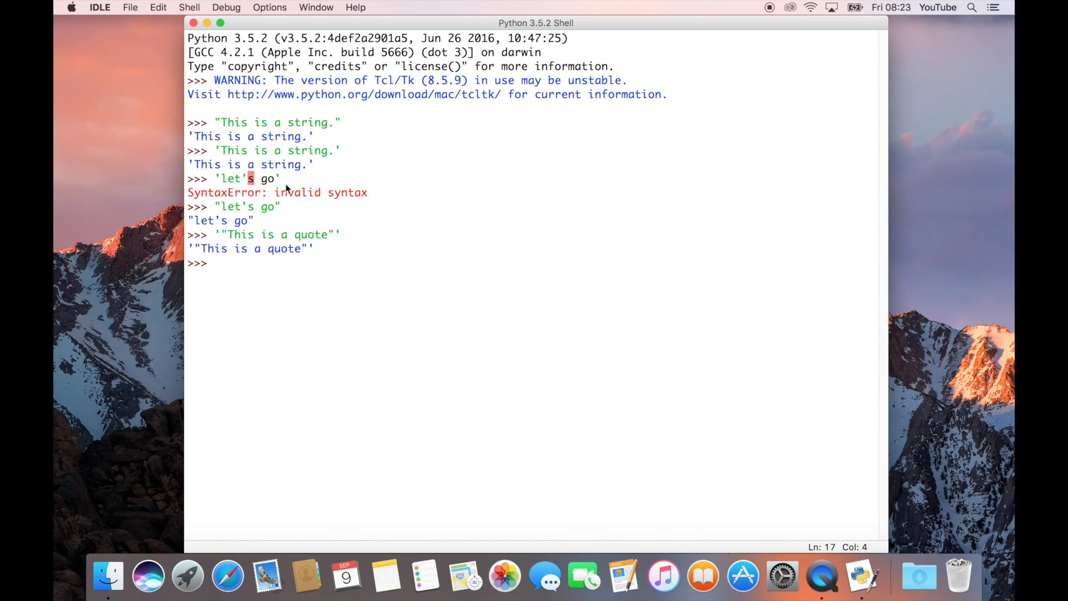
pyautogui.write("''")
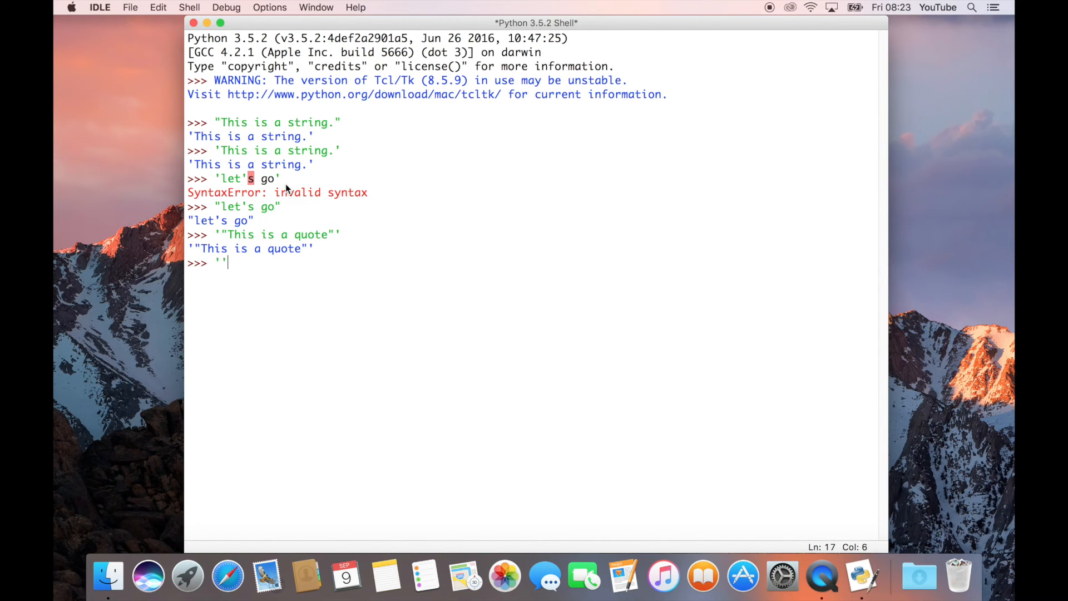
pyautogui.write('le')
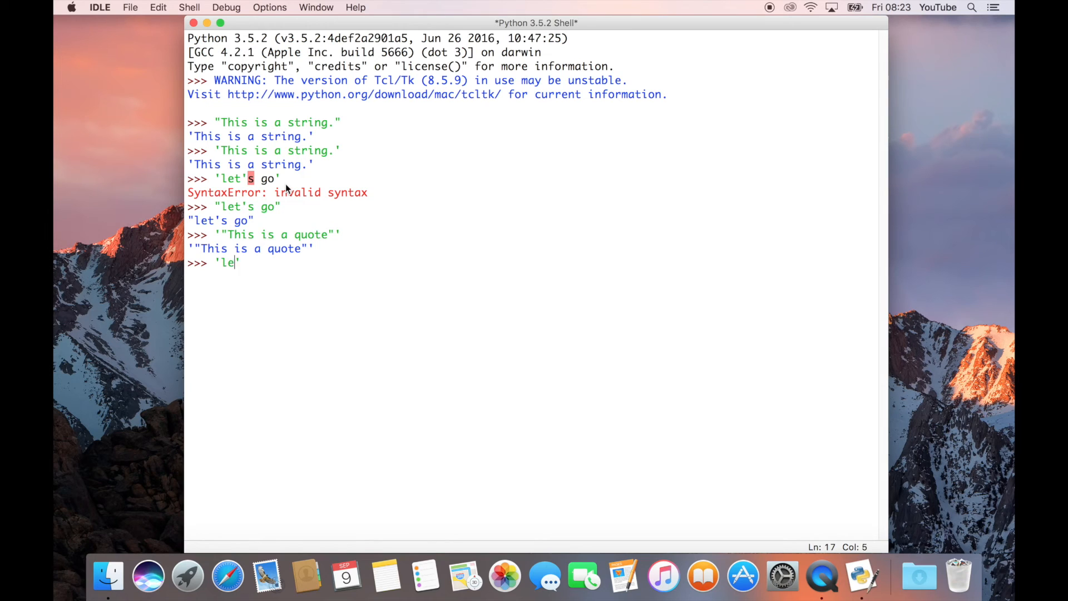
pyautogui.write("t's go")
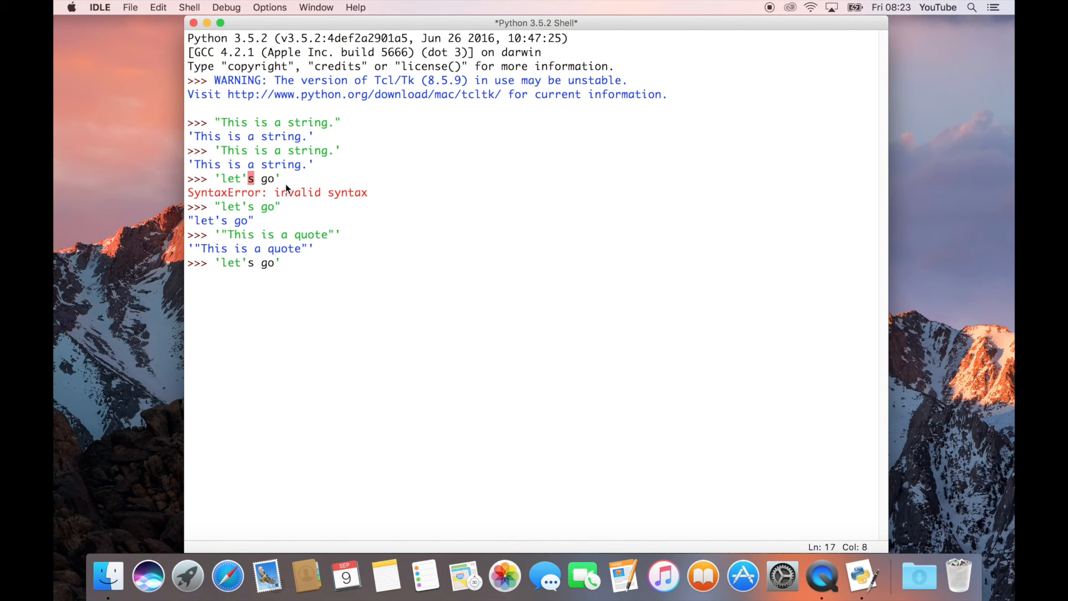
# Insert a backslash before the apostrophe so the line reads 'let\'s go'
pyautogui.click(242, 264)
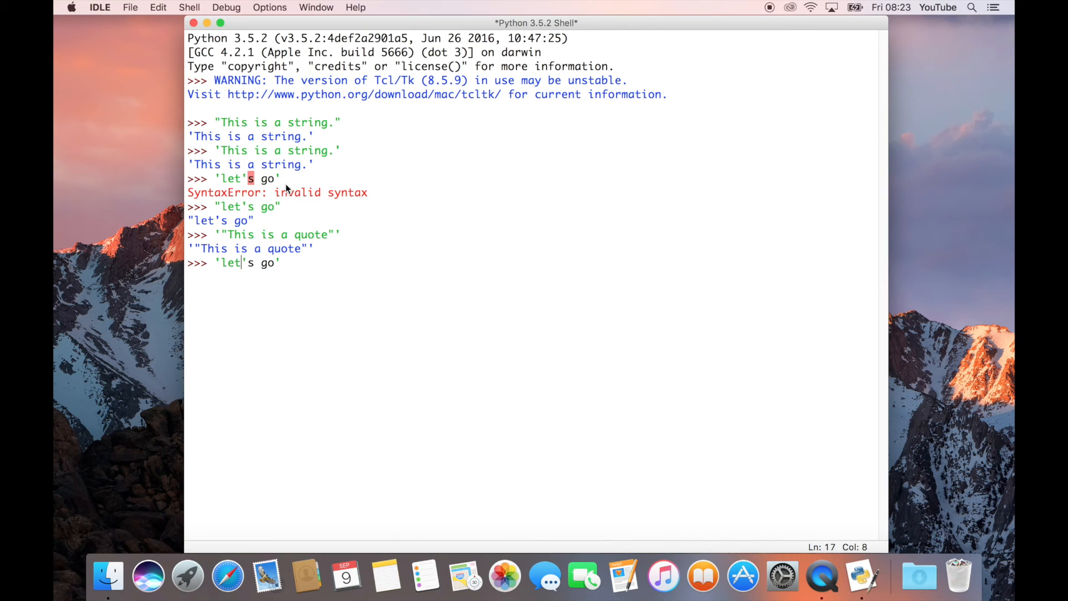
pyautogui.write('\\')
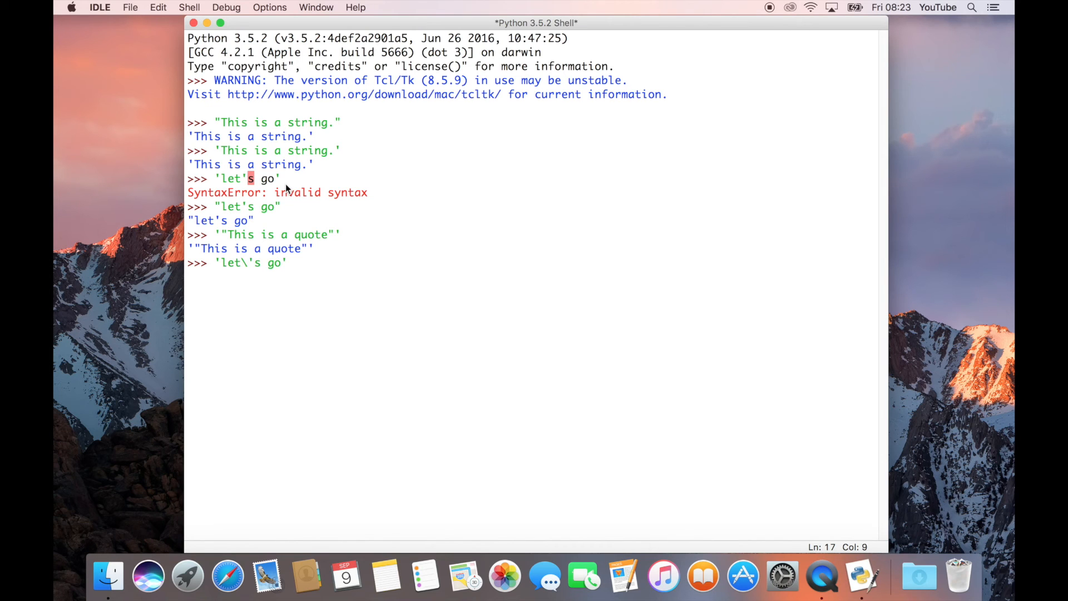